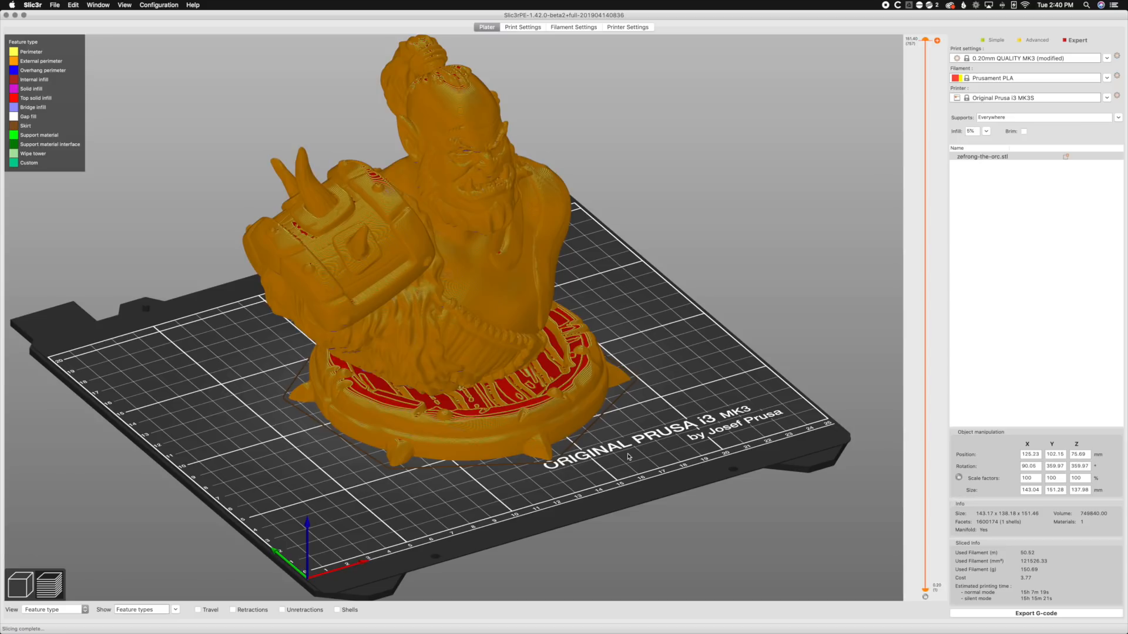
mouse_move(392, 265)
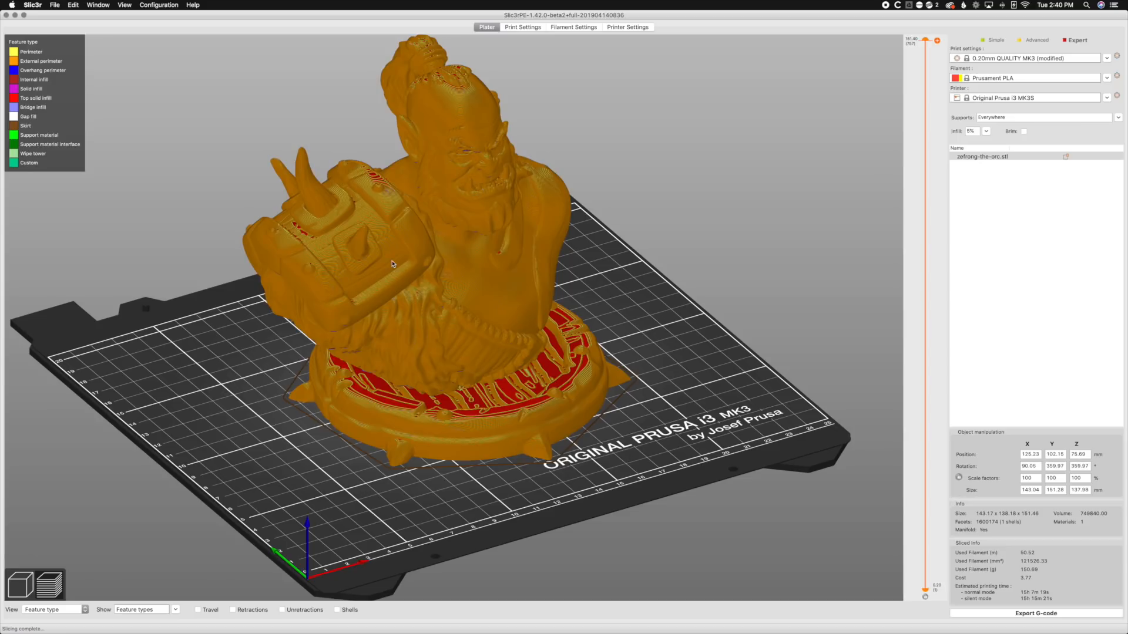
- Trim 0.2 mm off the bust's bottom with the Cut gizmo to flatten its base
click(54, 5)
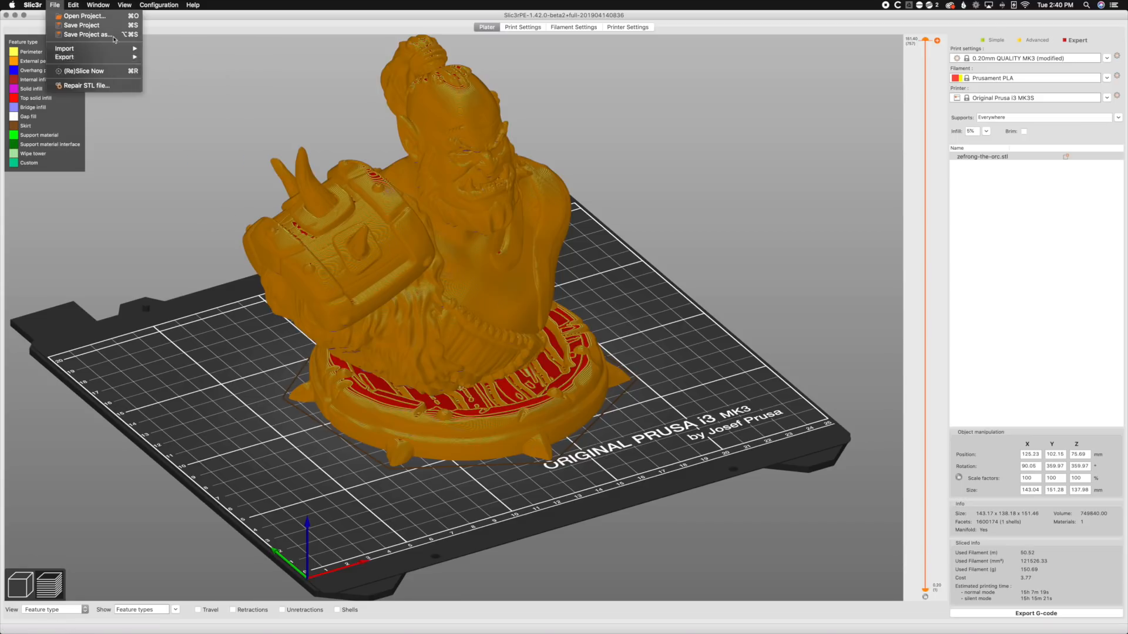
mouse_move(85, 34)
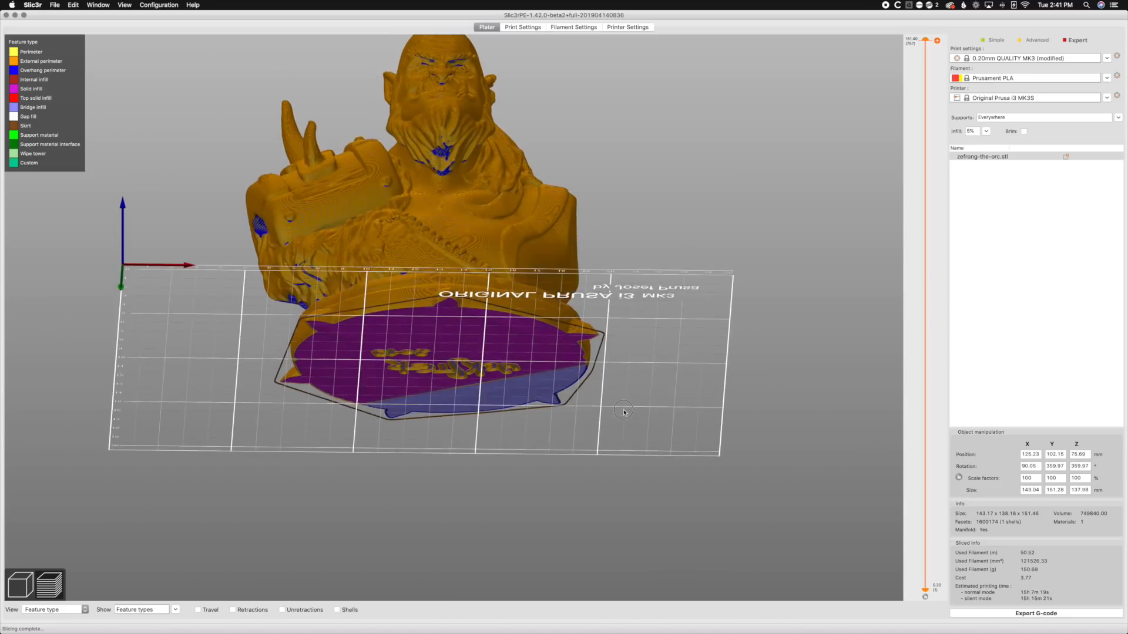
drag(624, 411, 585, 365)
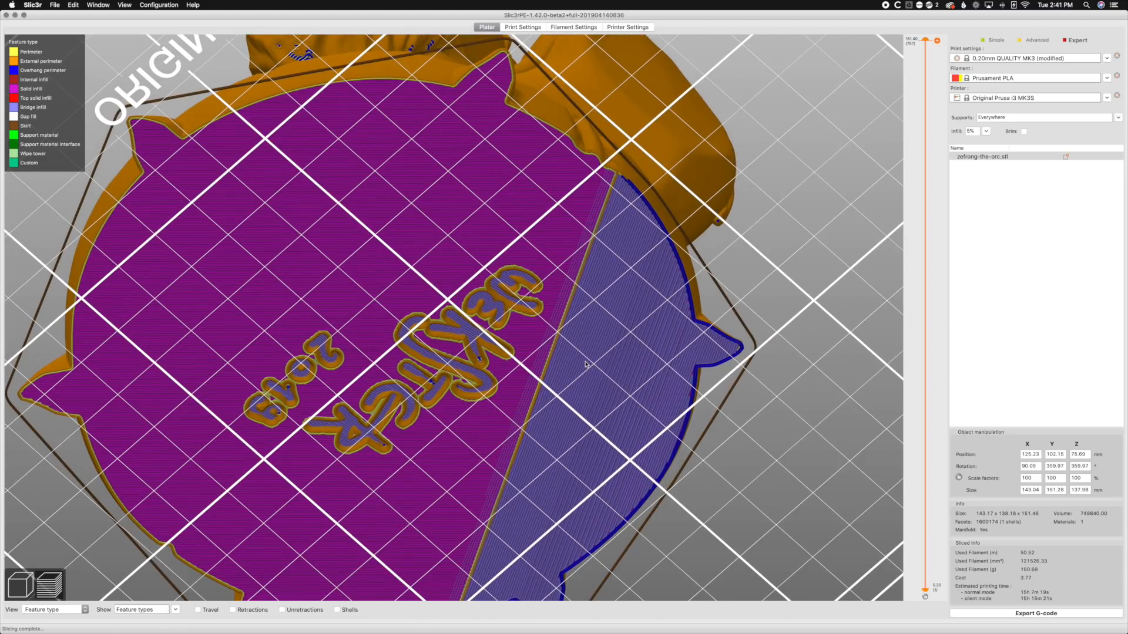
mouse_move(728, 426)
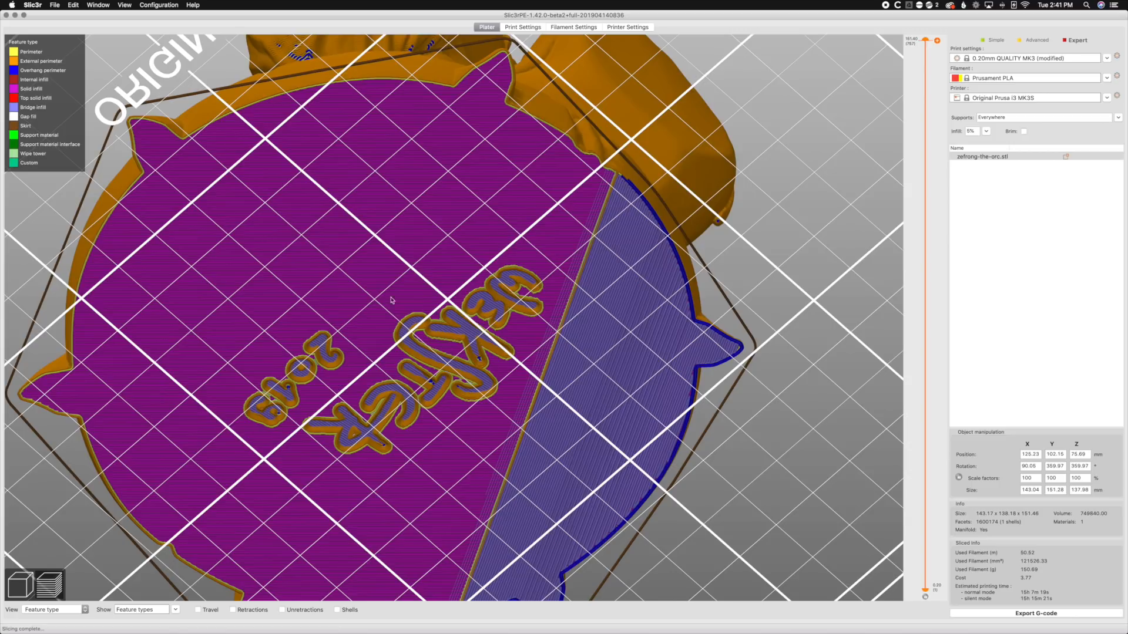
mouse_move(381, 309)
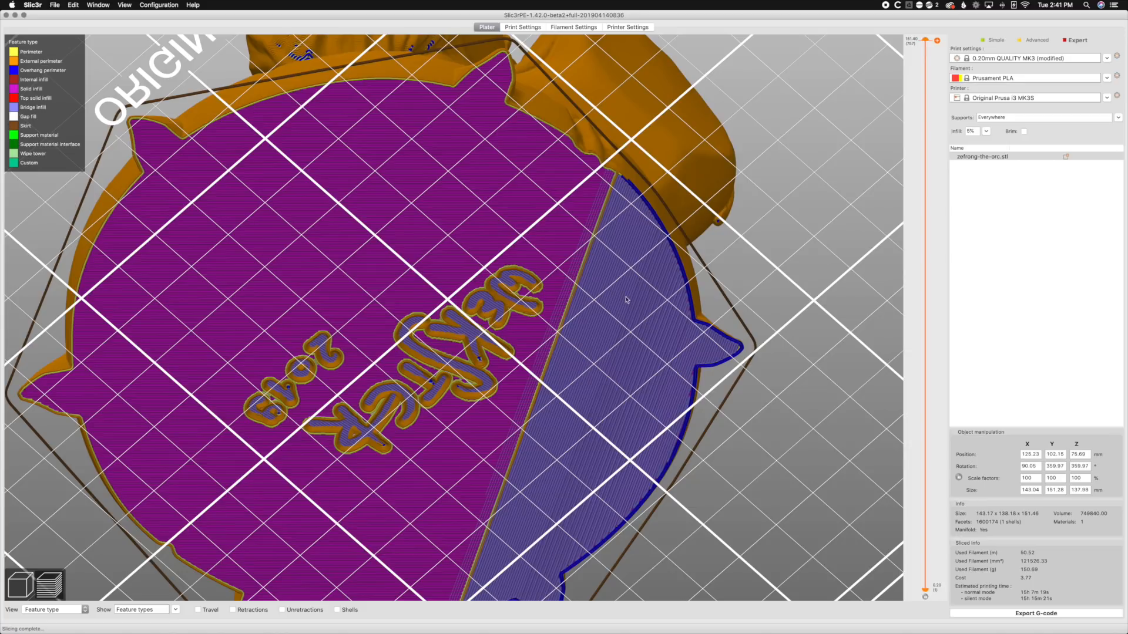
mouse_move(469, 228)
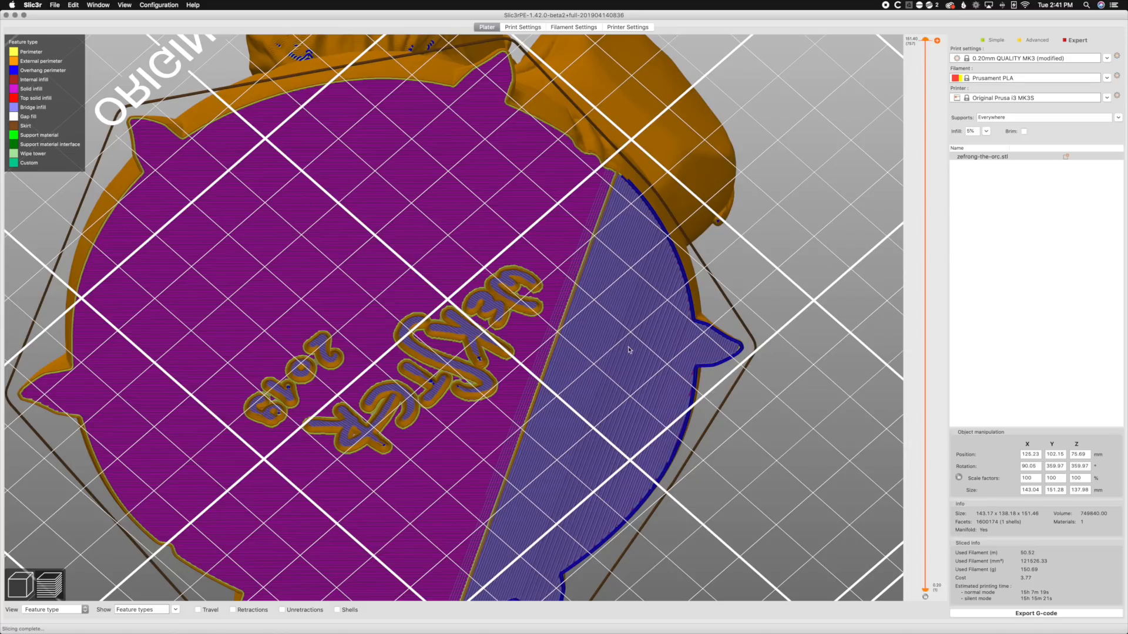
mouse_move(611, 326)
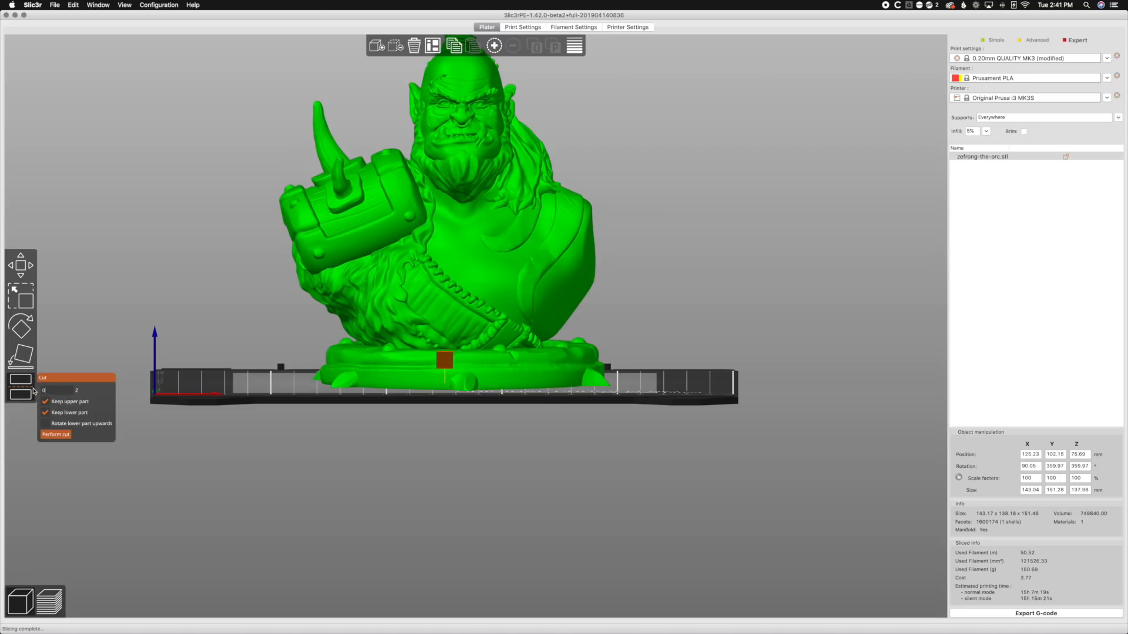
text(0.2)
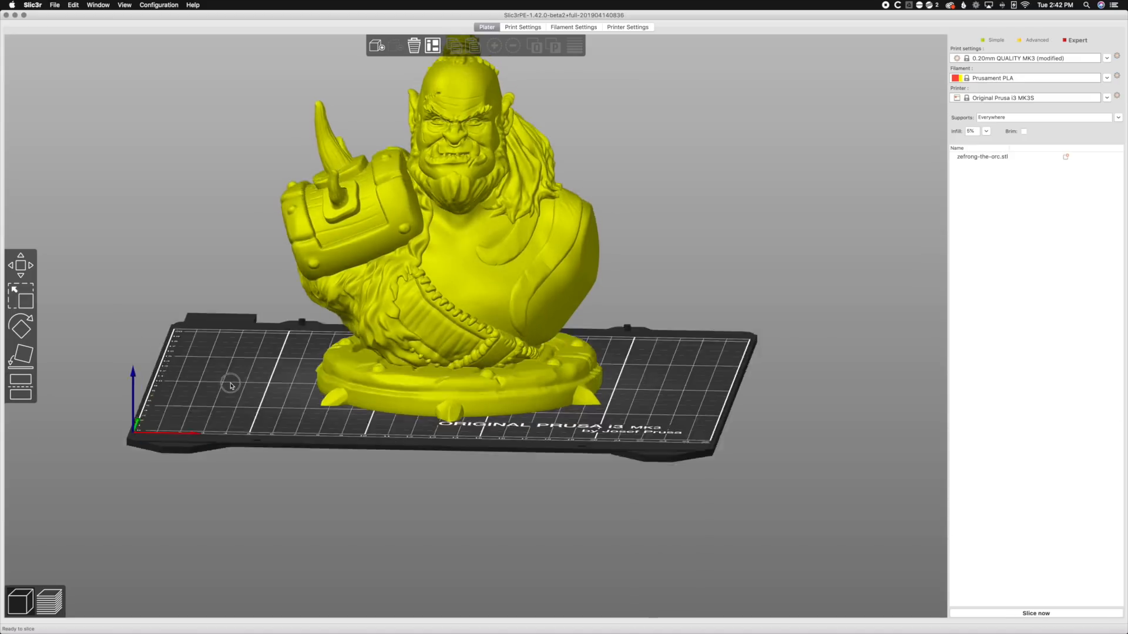
drag(230, 381, 234, 363)
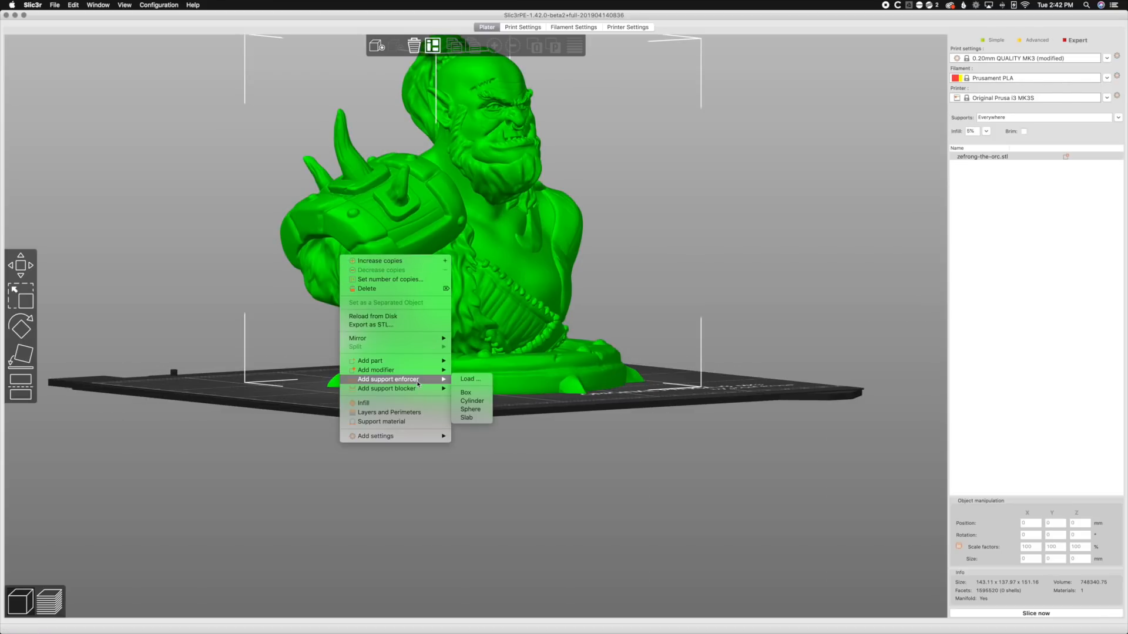
- Attach a box support enforcer to the bust and move it up under the hammer arm
click(465, 392)
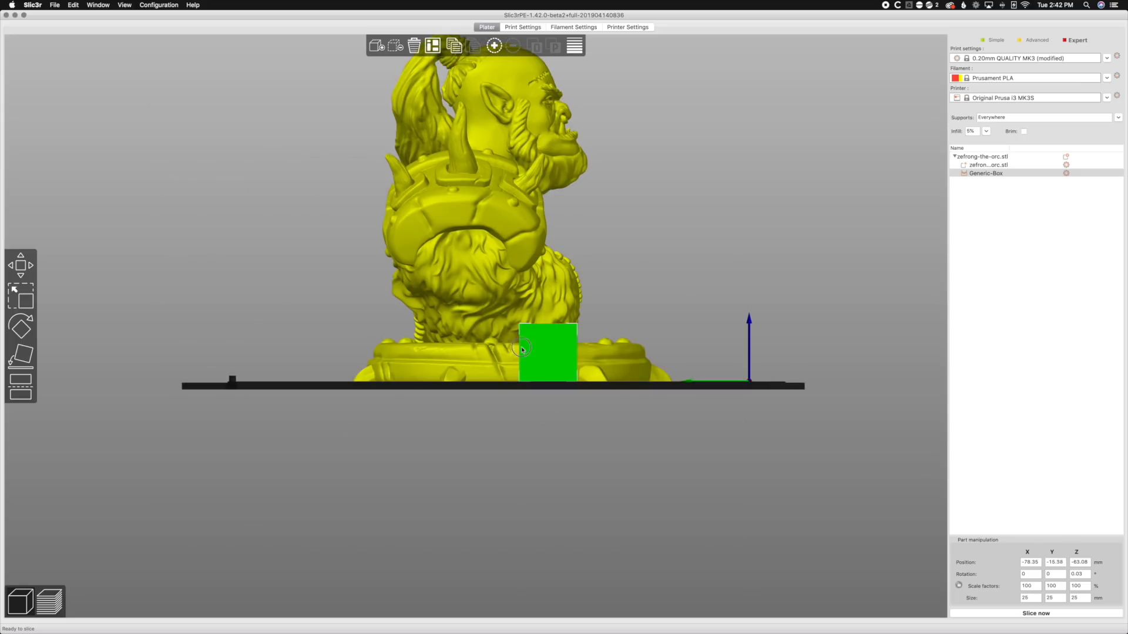
drag(547, 353, 464, 251)
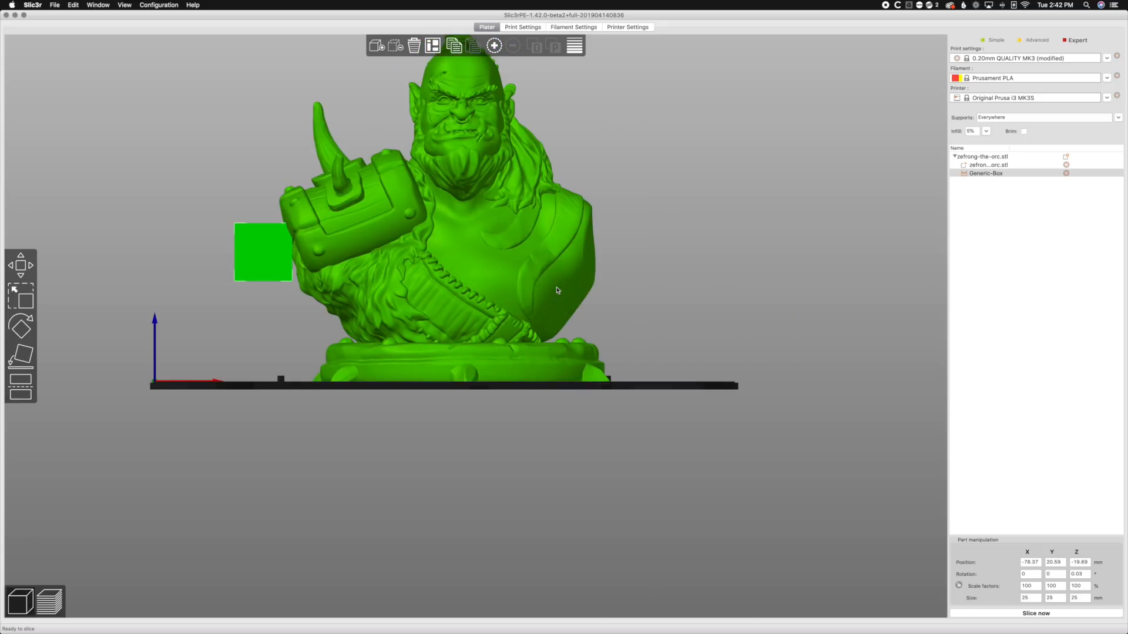
click(20, 265)
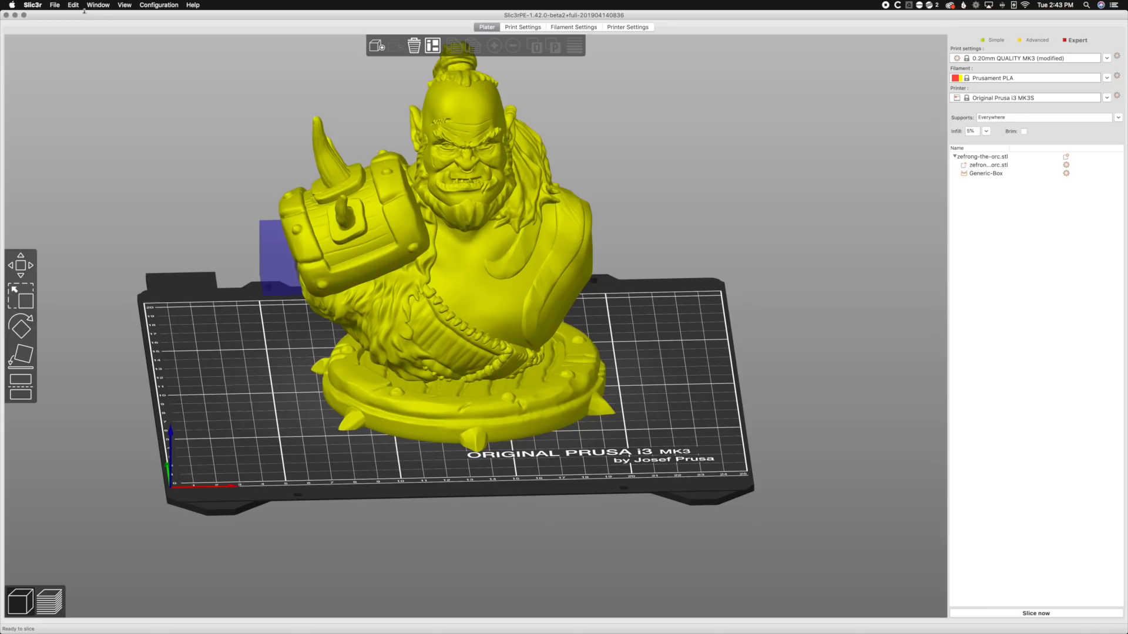
- Save the scene as project zefrong-the-orc.3mf on the Desktop
click(54, 5)
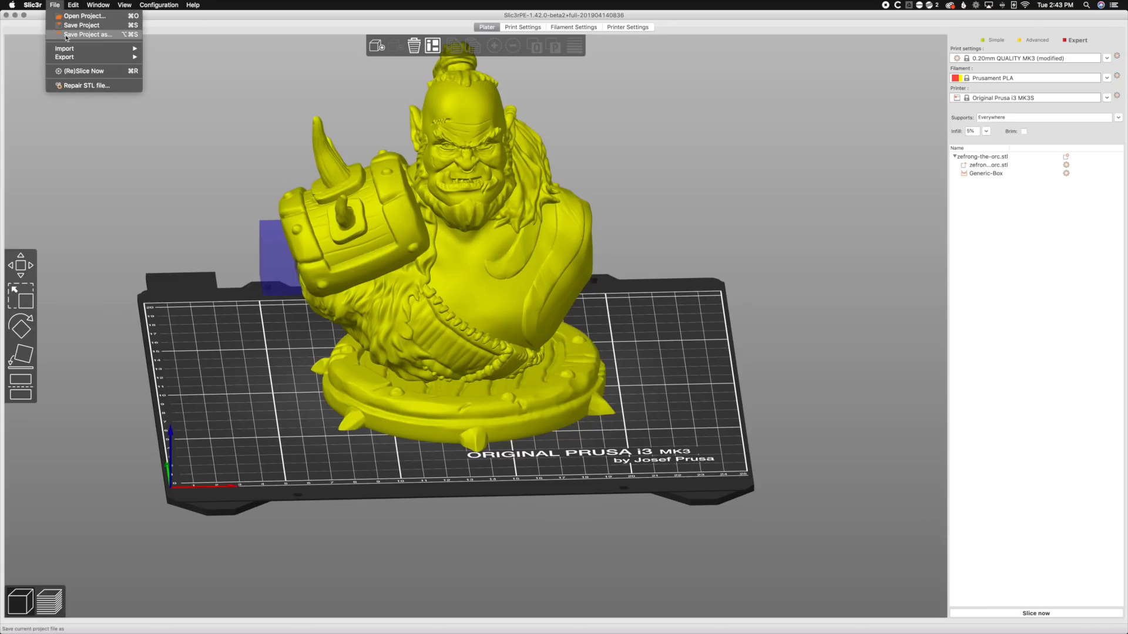
click(86, 34)
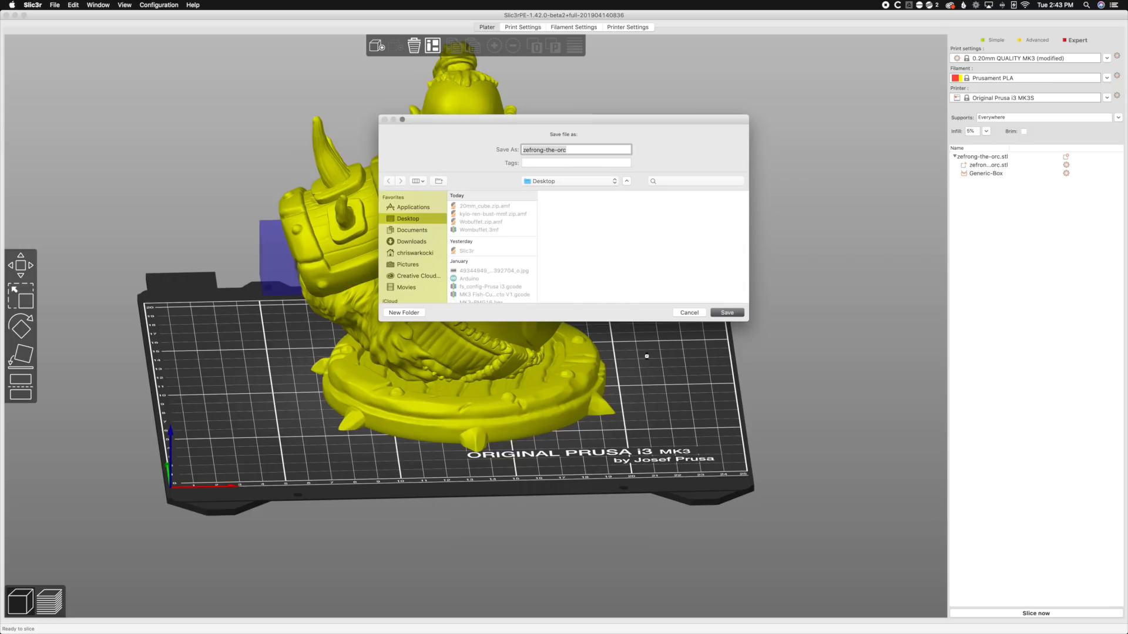
click(726, 312)
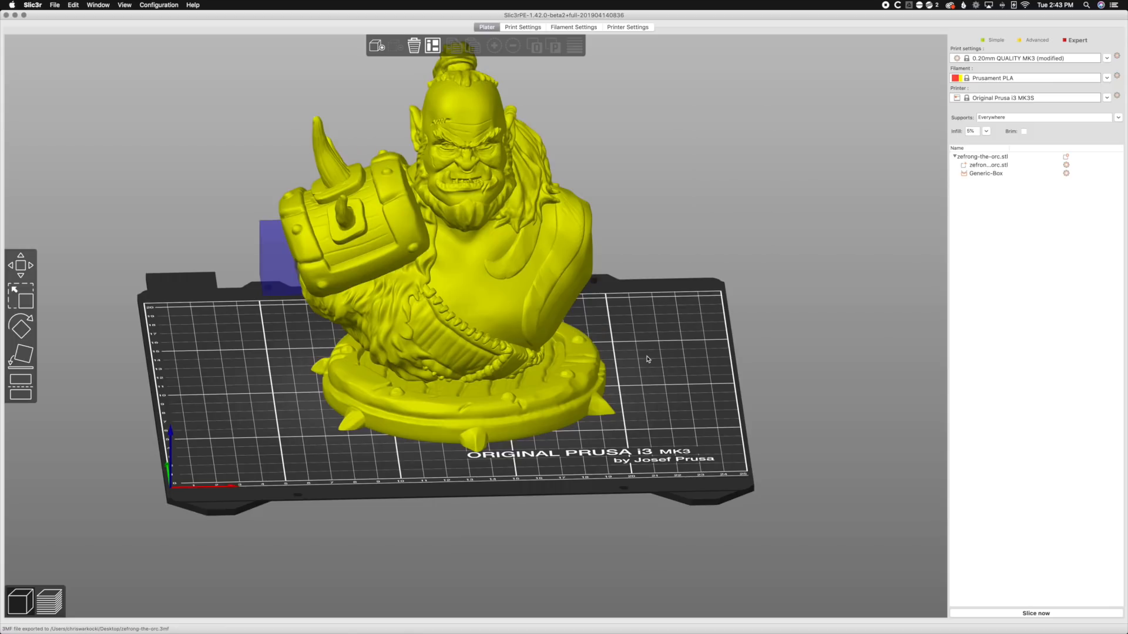
drag(648, 360, 668, 356)
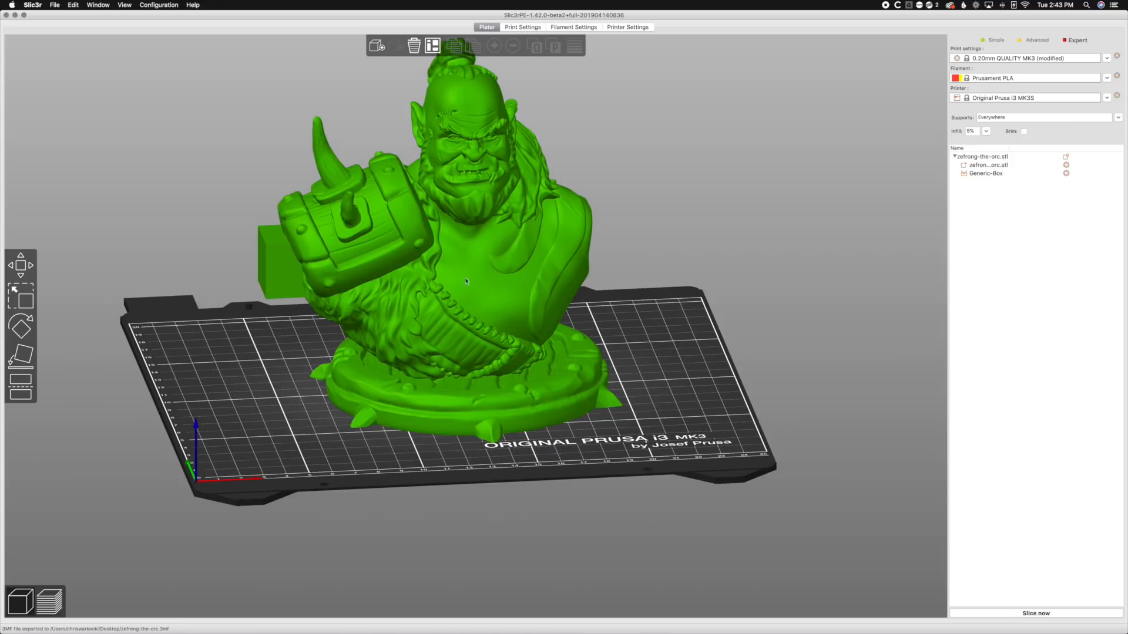
- Load the zefrong-the-orc.3mf project back from the Desktop onto the plate
click(415, 45)
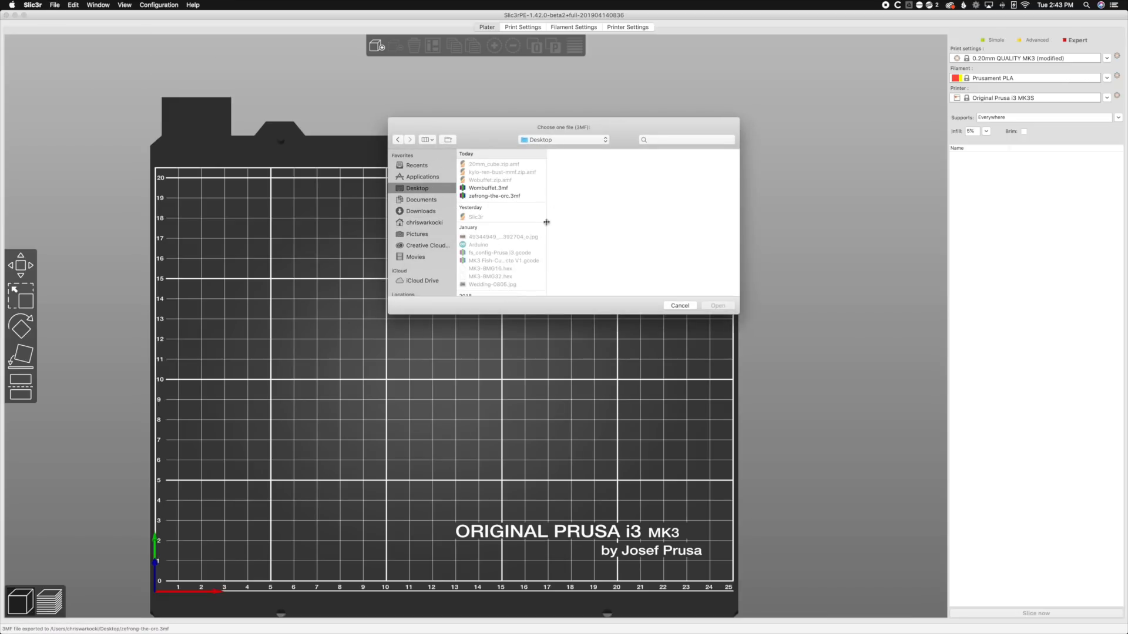
click(495, 196)
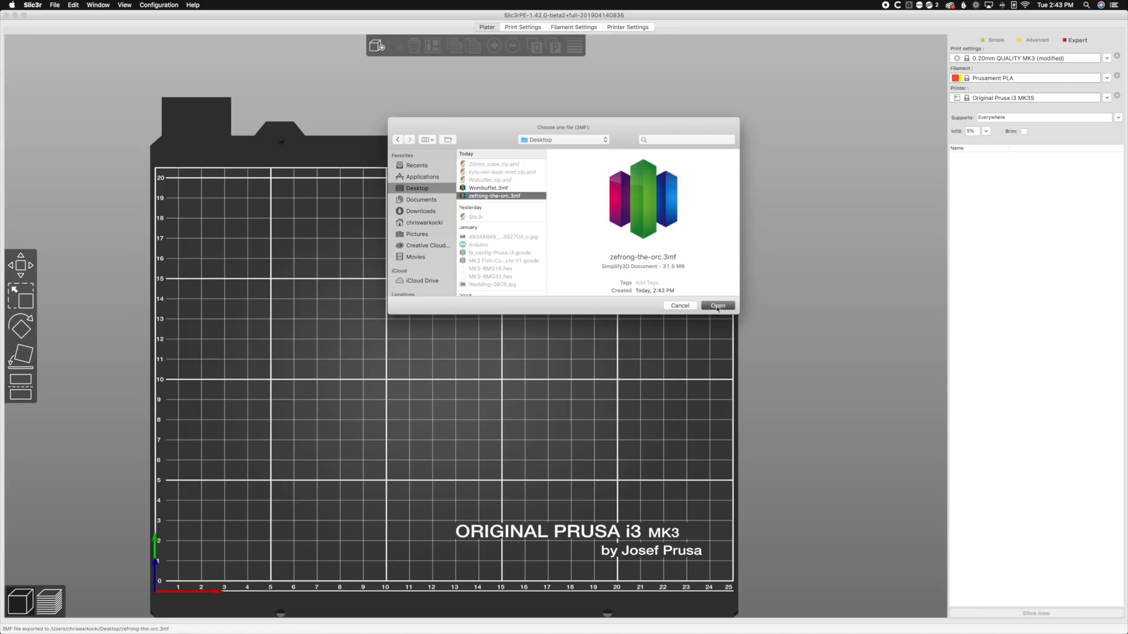
click(717, 305)
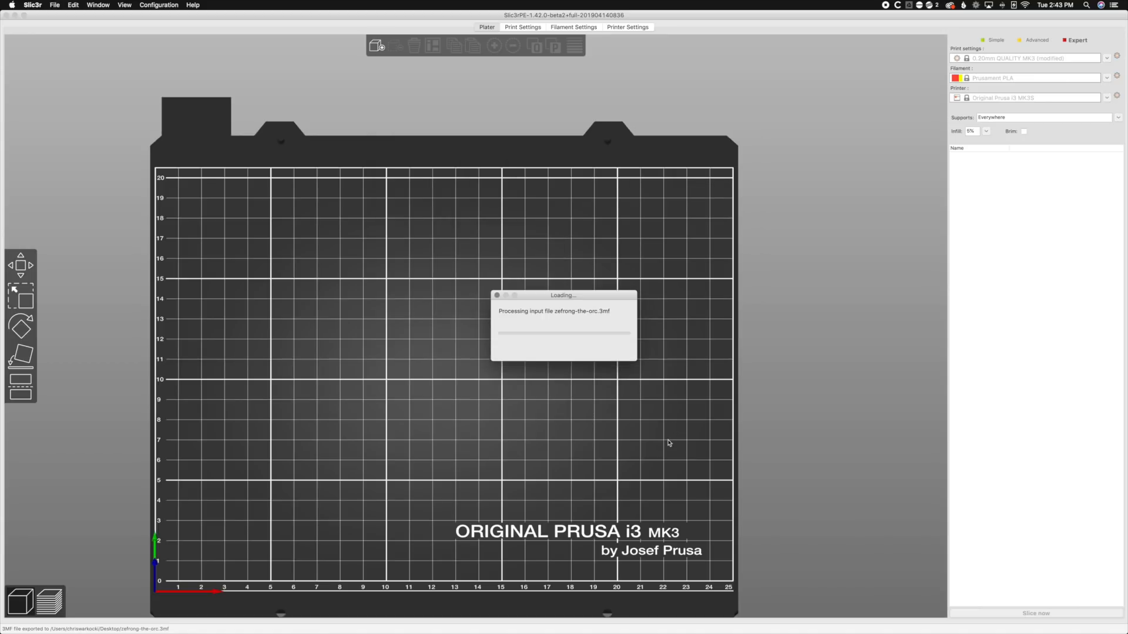
mouse_move(668, 467)
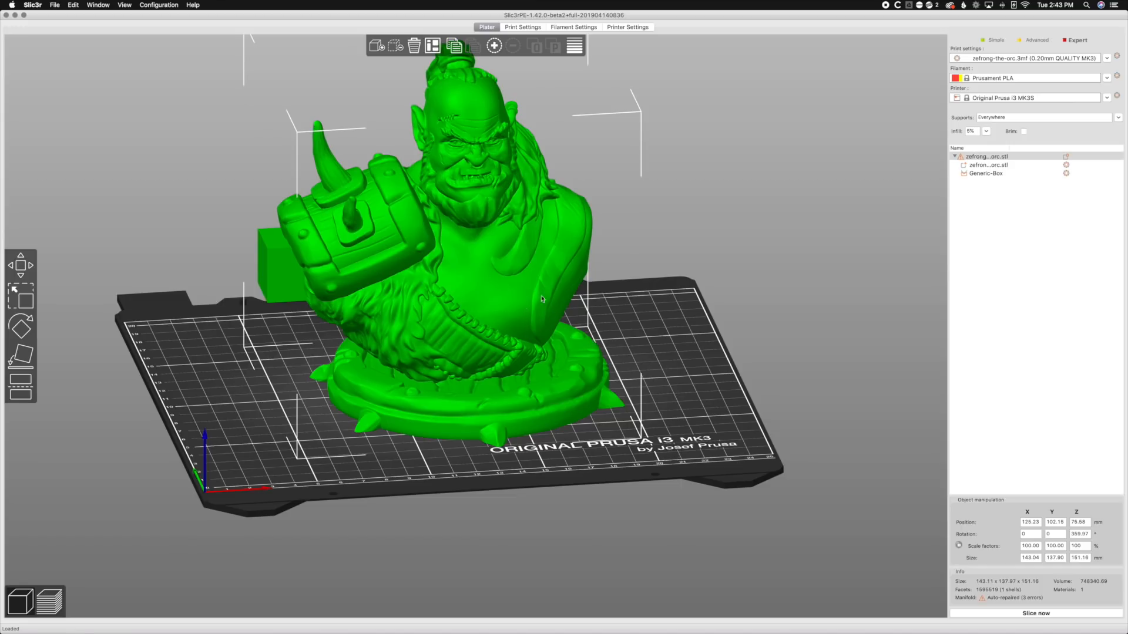
- Lower the reopened bust's scale factor in the Object manipulation panel and check it at an angle
click(21, 294)
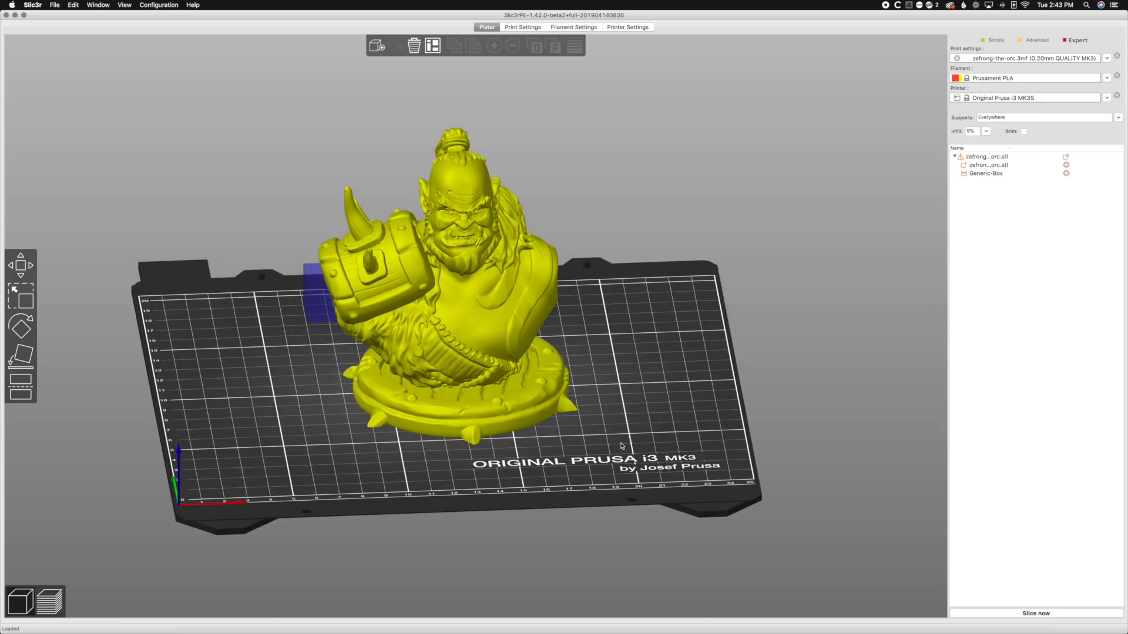
mouse_move(613, 367)
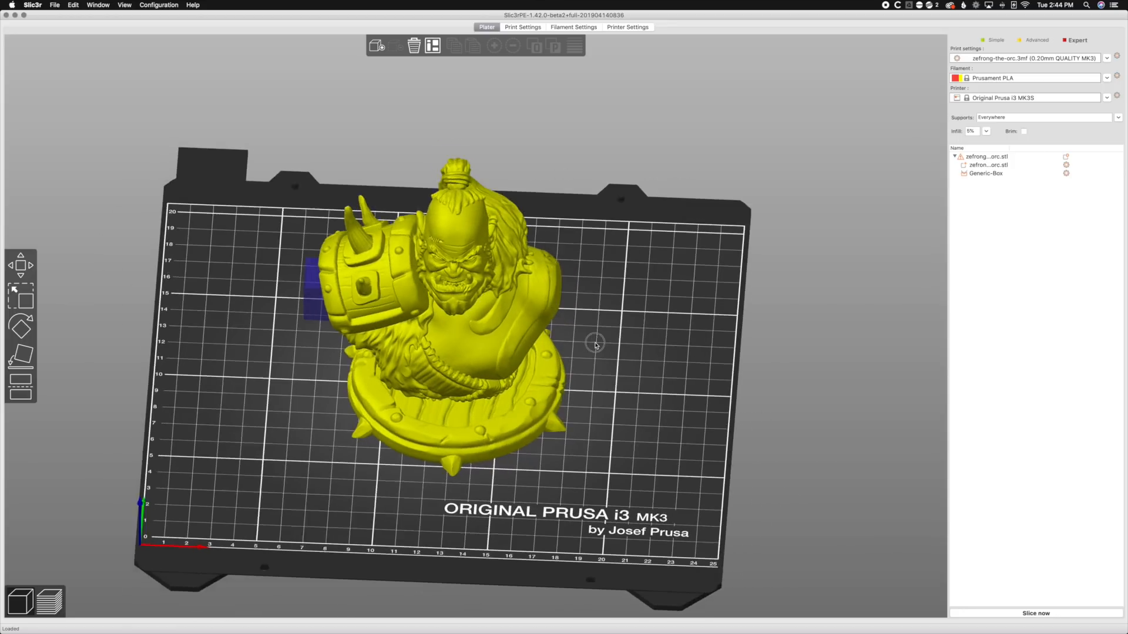
drag(596, 343, 281, 382)
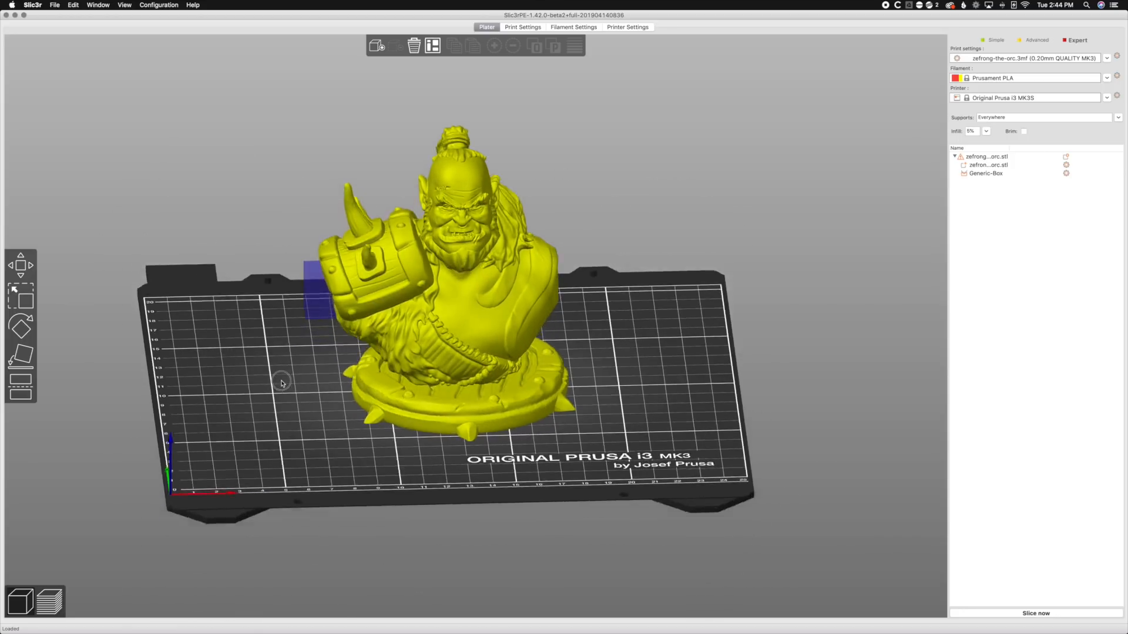